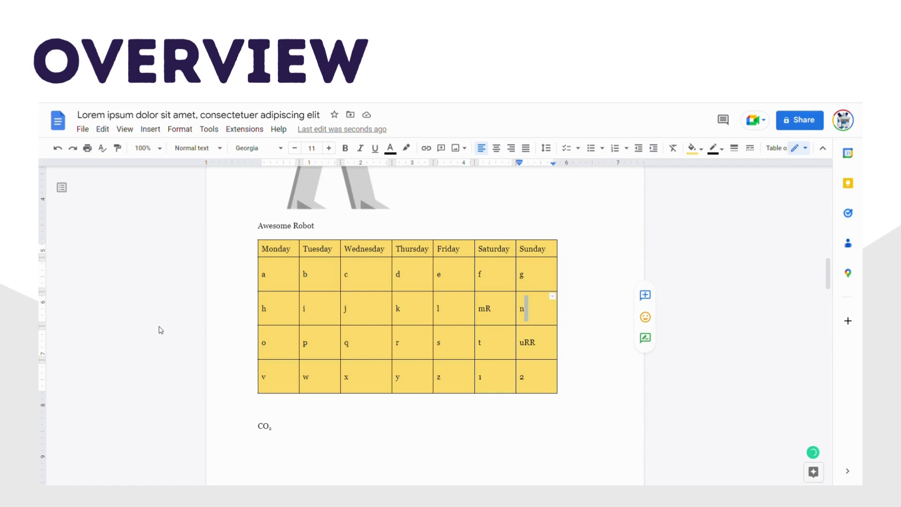
mouse_move(169, 336)
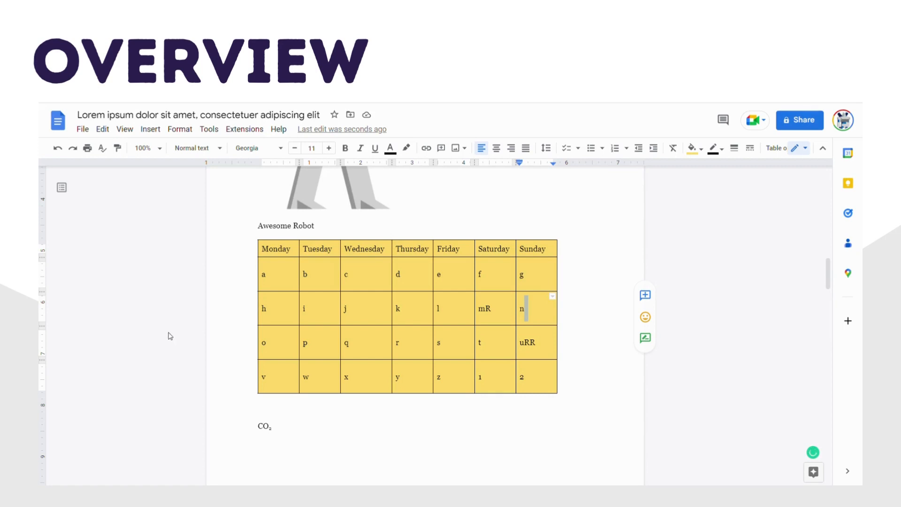
Open Table properties for the yellow weekday table from the Monday cell's context menu.
left_click(276, 248)
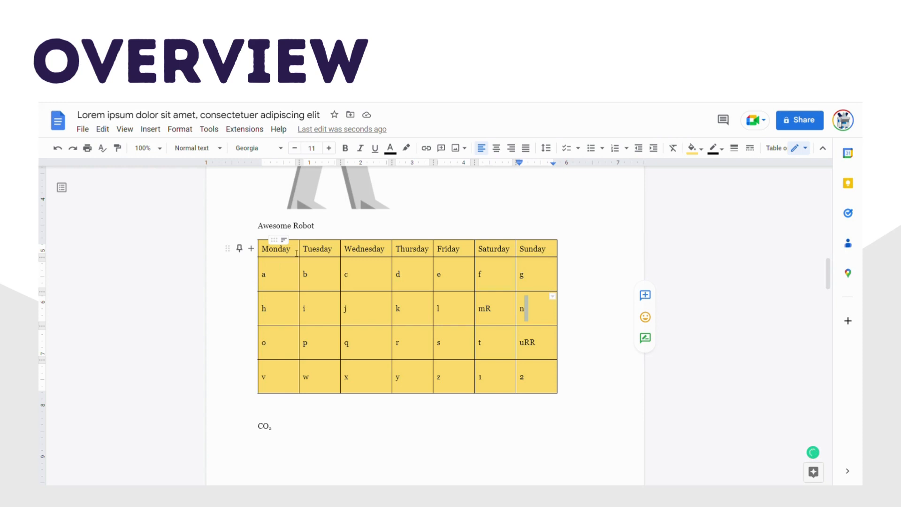
right_click(278, 249)
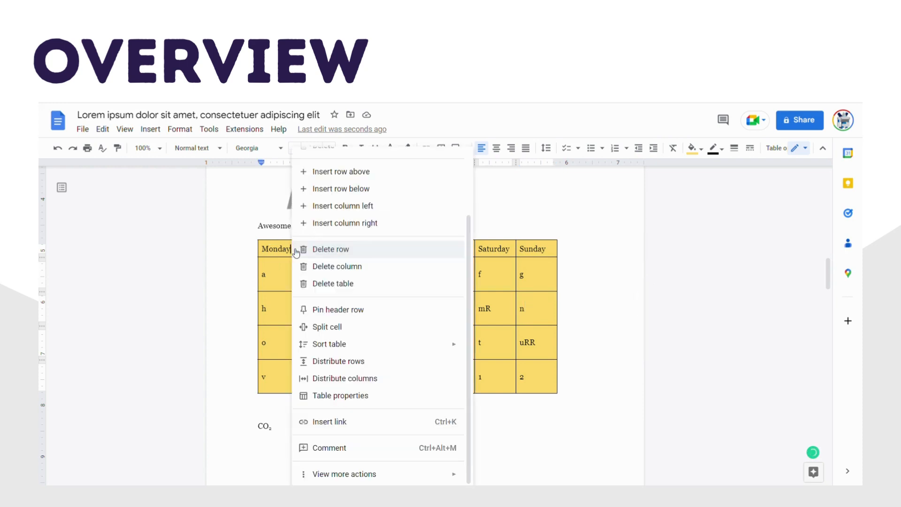
mouse_move(362, 395)
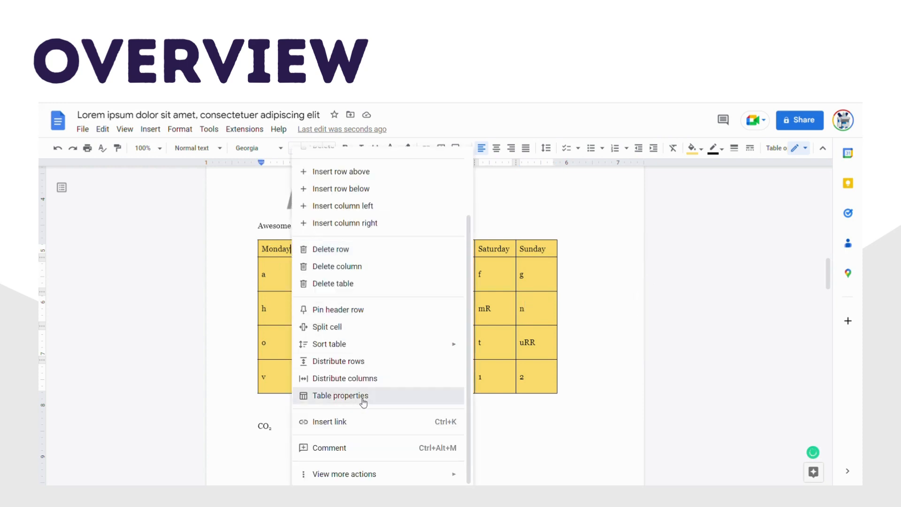
left_click(340, 395)
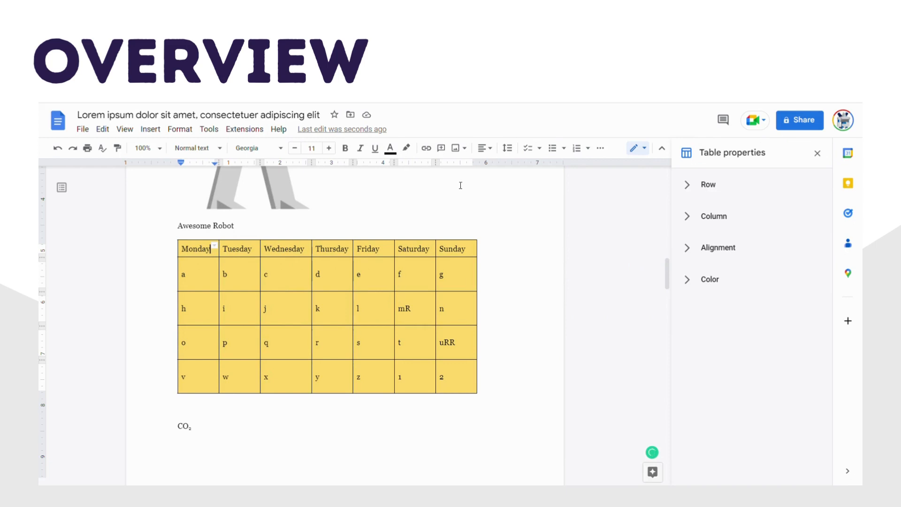
mouse_move(630, 210)
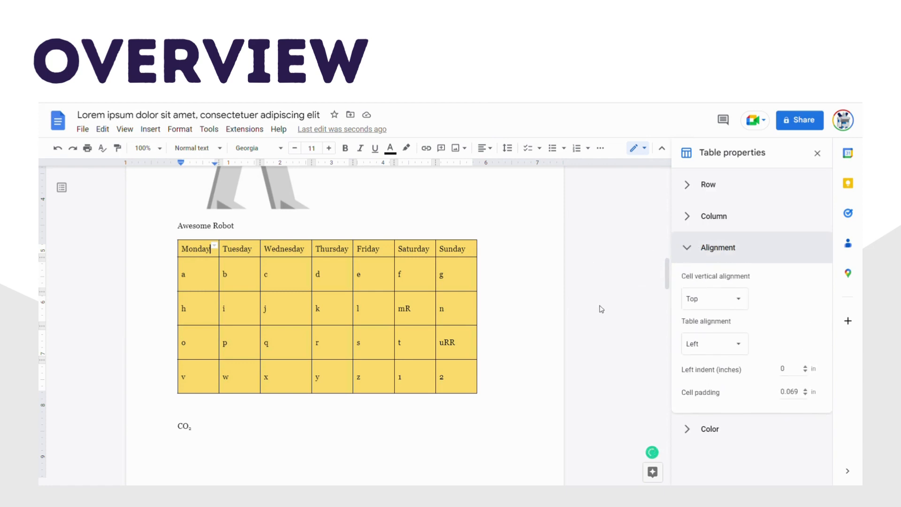
mouse_move(644, 341)
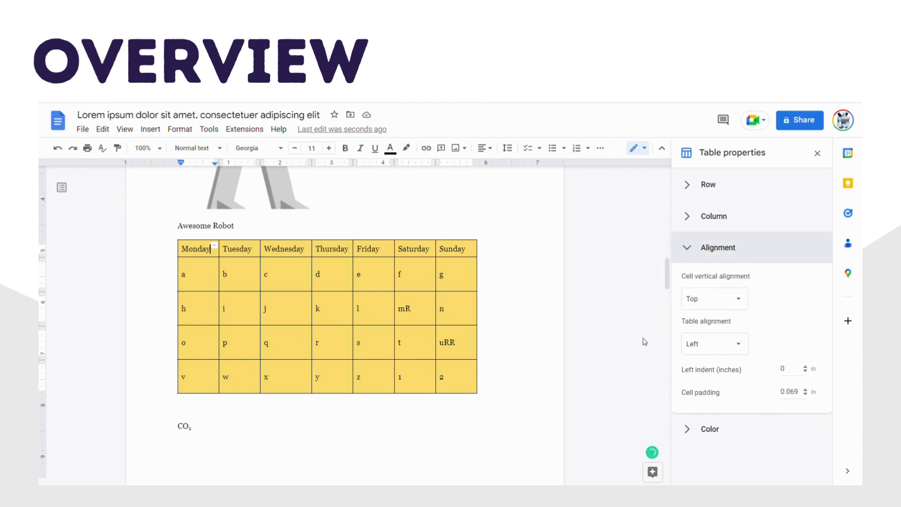
Set the Table alignment to Center so the table sits centered on the page.
left_click(714, 344)
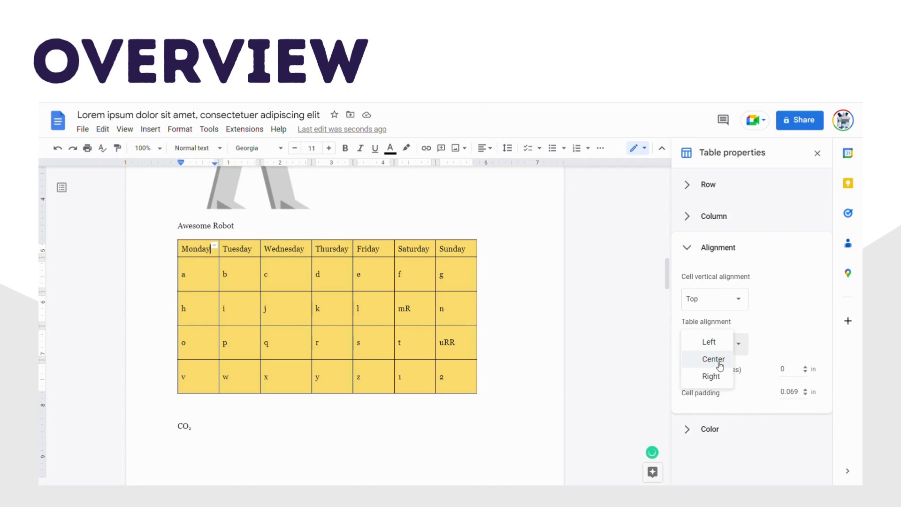
left_click(714, 359)
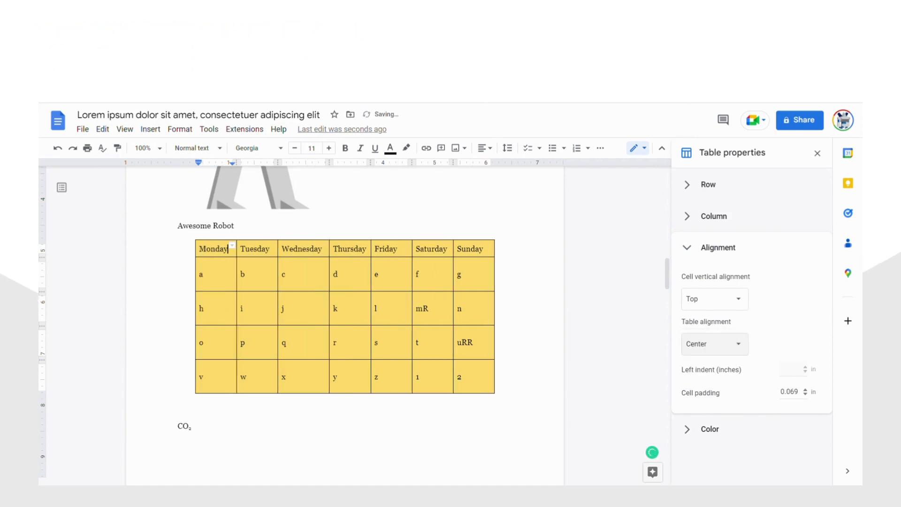